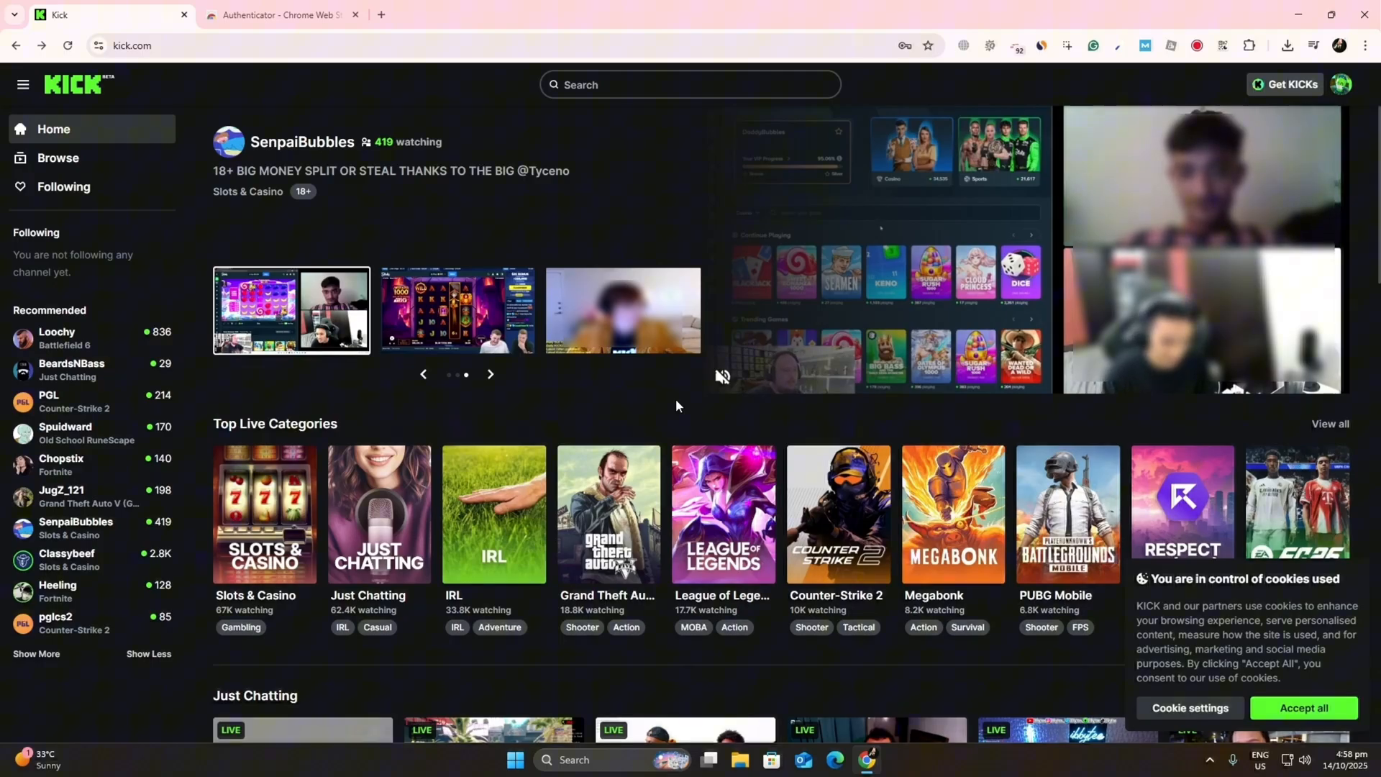
mouse_move(113, 96)
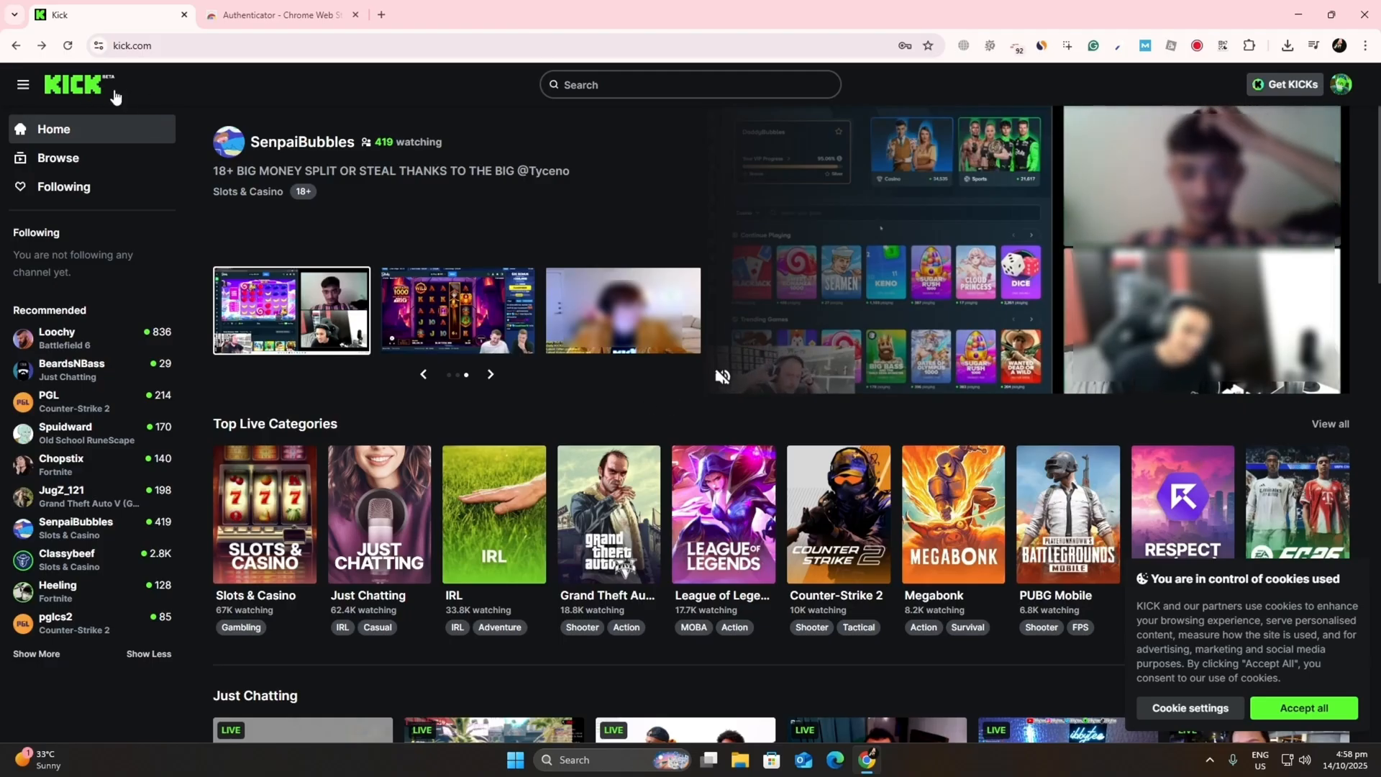
mouse_move(383, 95)
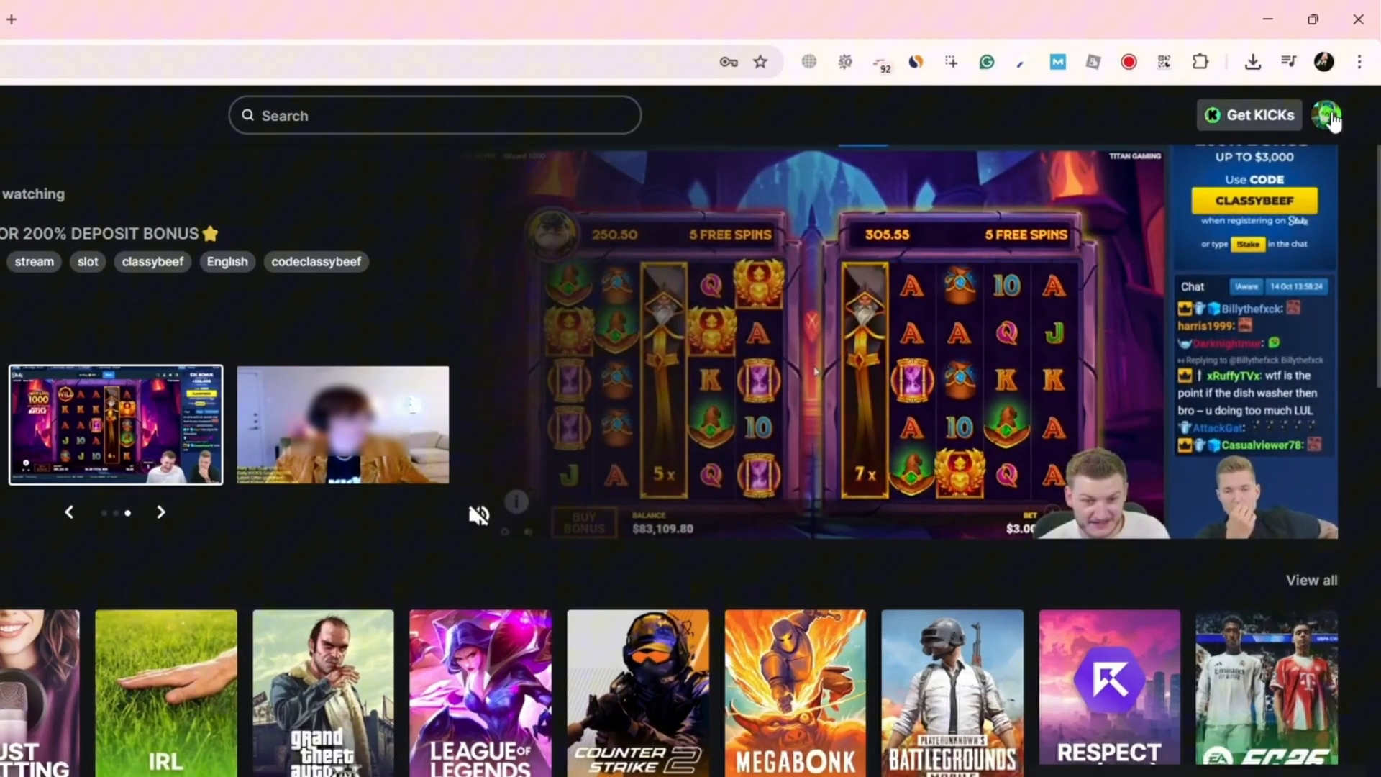
From the avatar menu reach Settings' Basic Details and follow the 'setup 2FA' link to Security.
left_click(1325, 115)
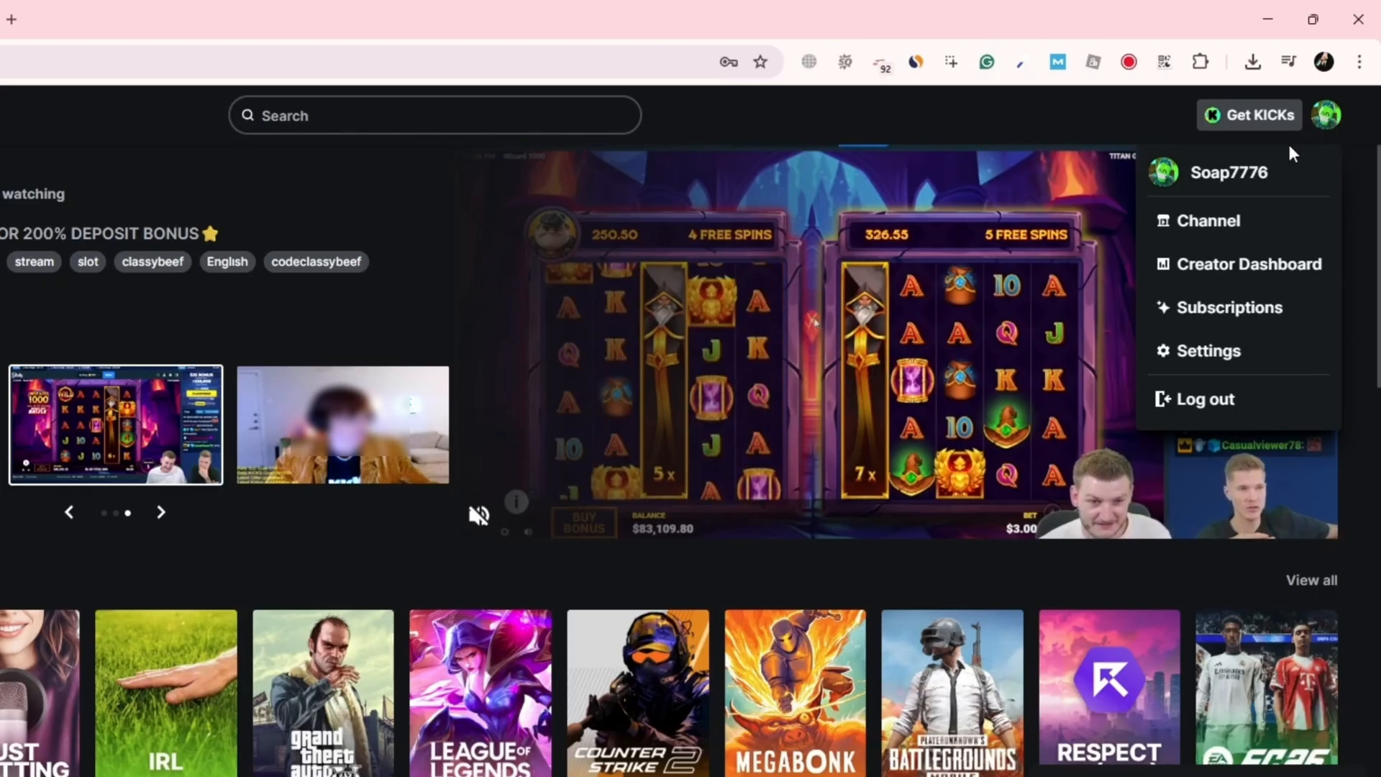
left_click(1210, 351)
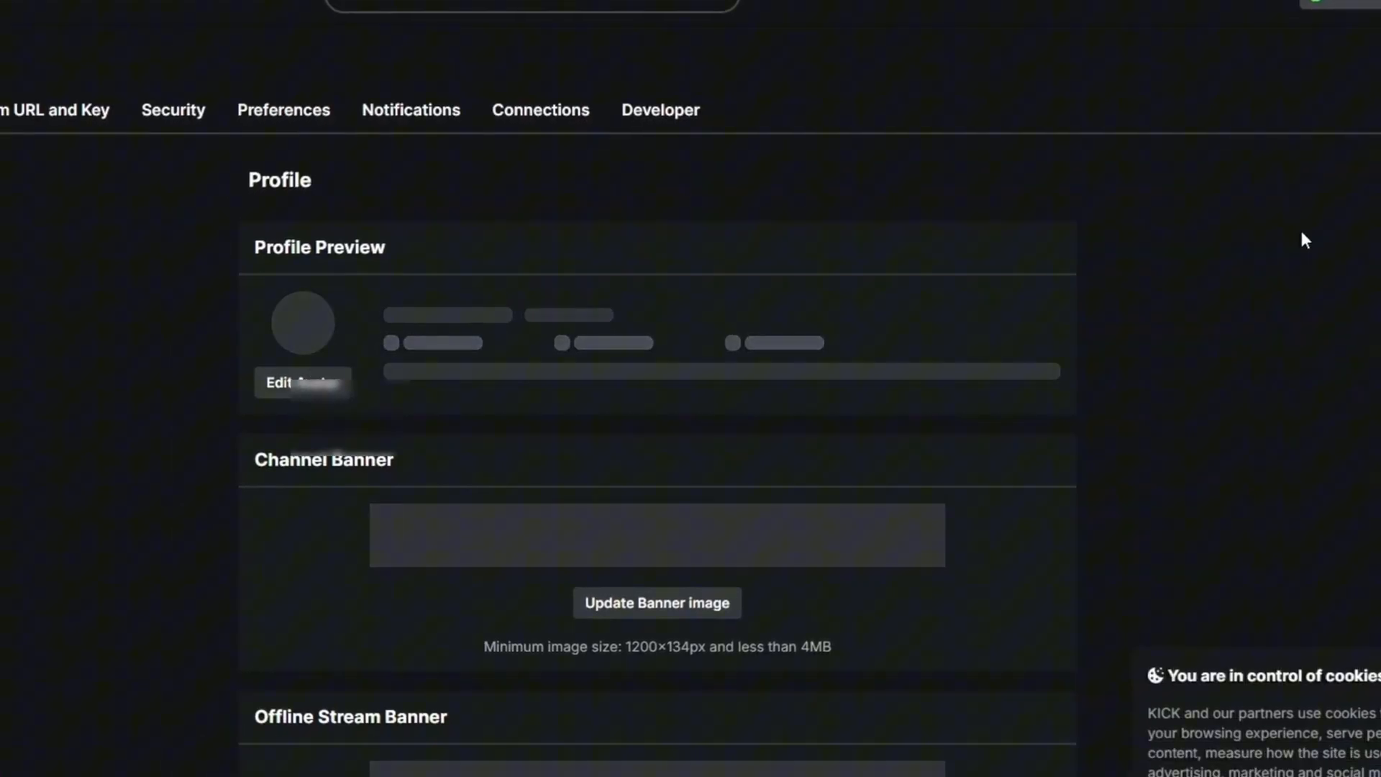
scroll("down", 3)
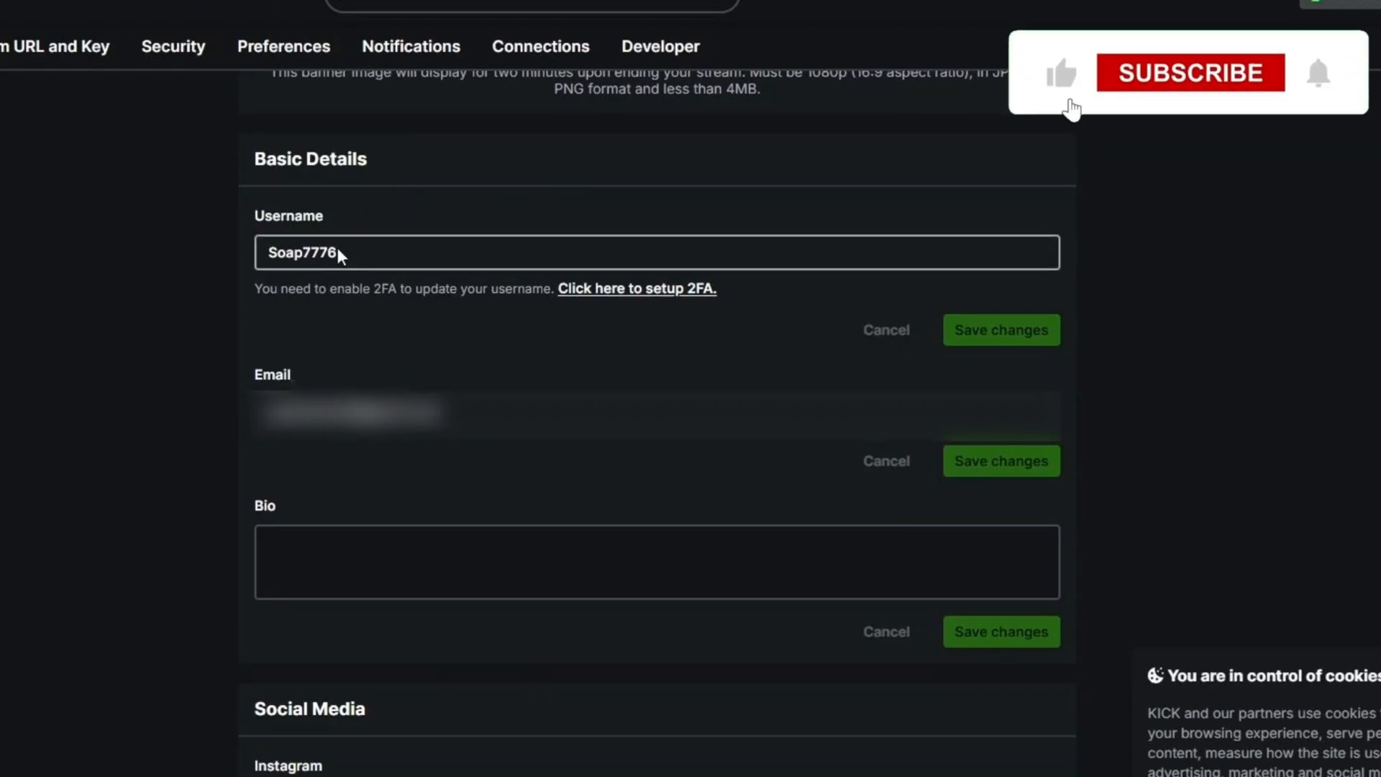
left_click(1190, 72)
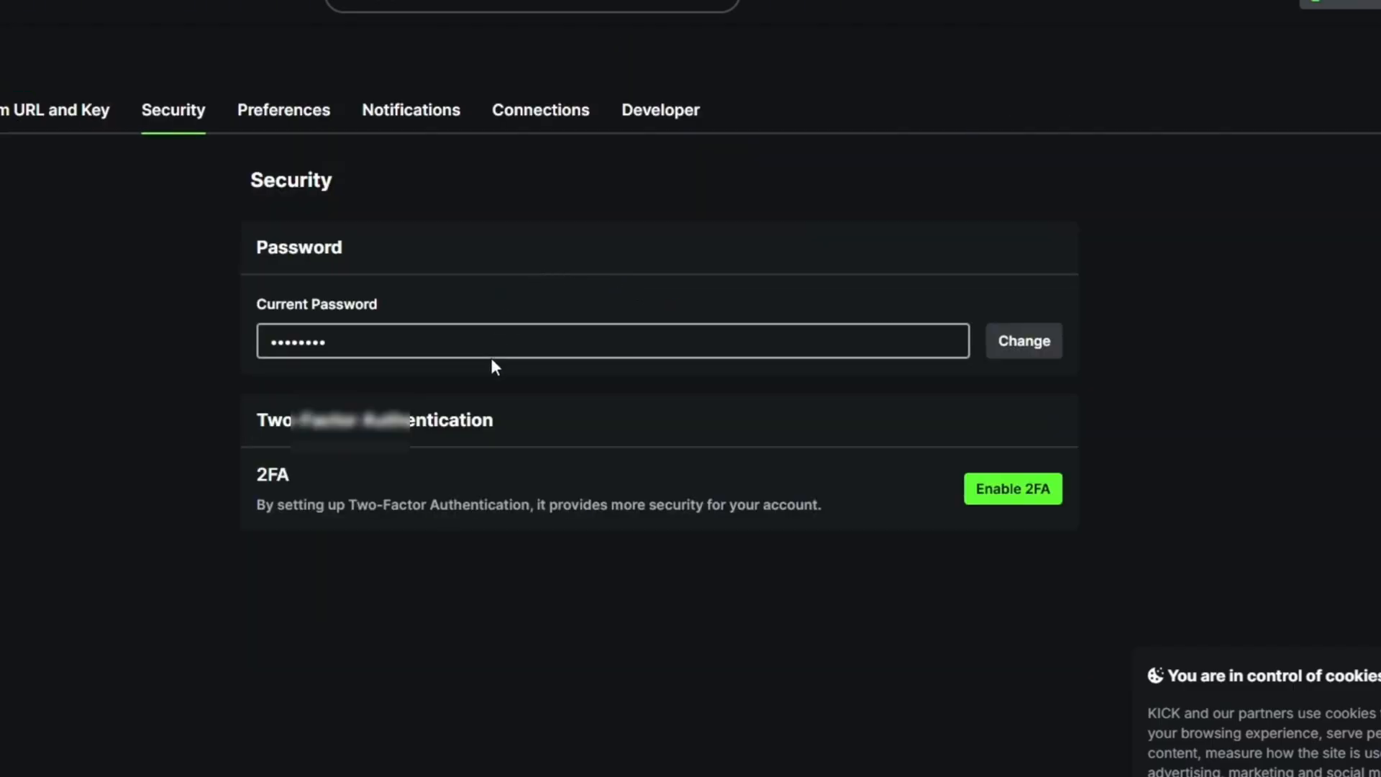
Start Enable 2FA to show the QR code, then go to the Authenticator store page.
left_click(1011, 487)
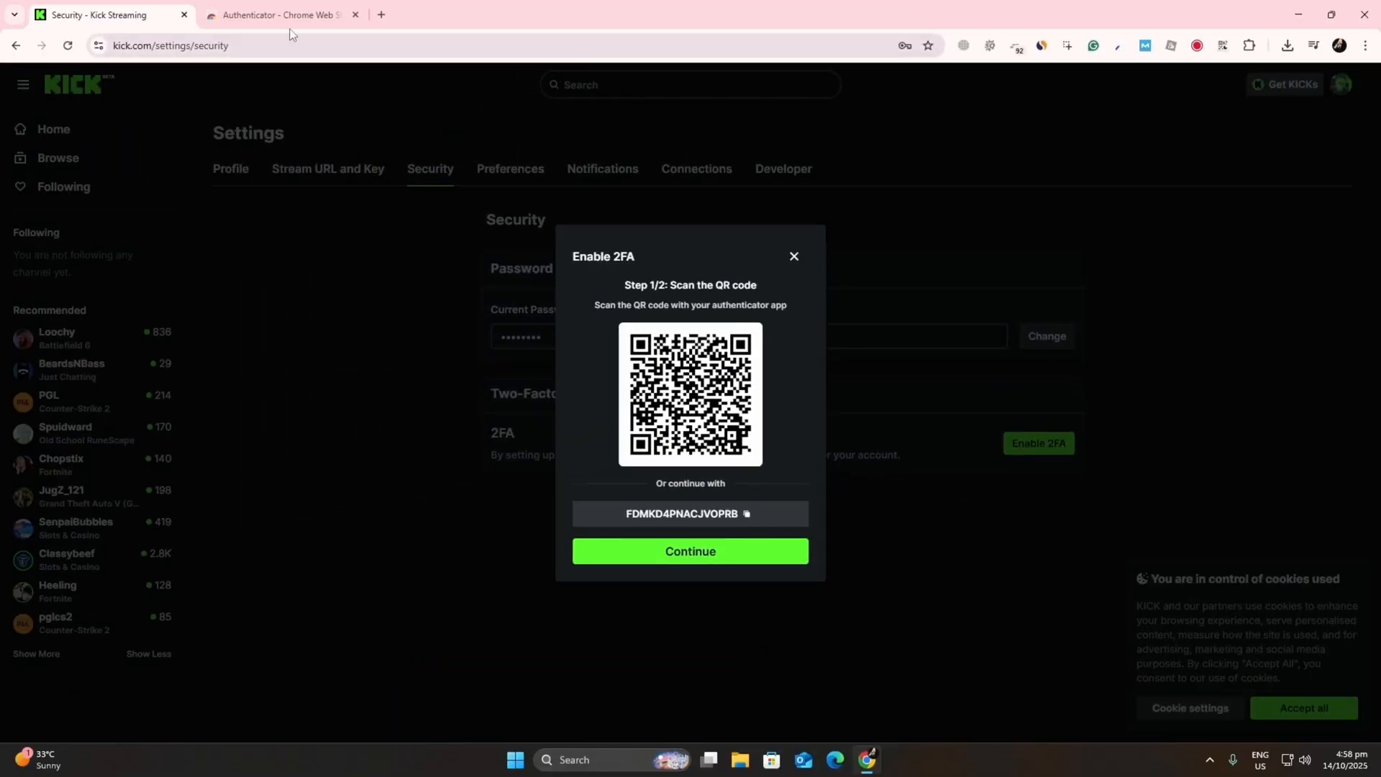
left_click(274, 14)
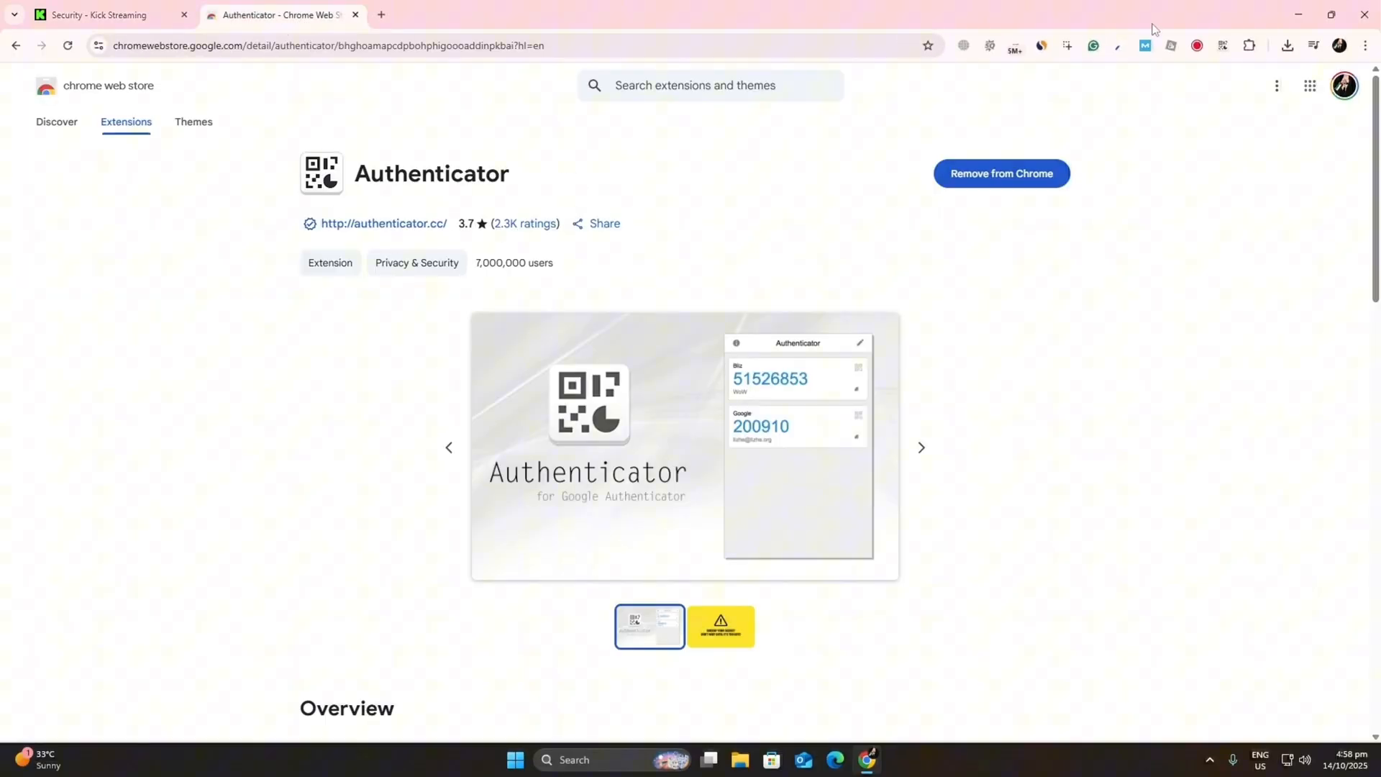
Add the Kick account to the Authenticator extension by scanning its QR code.
left_click(1222, 45)
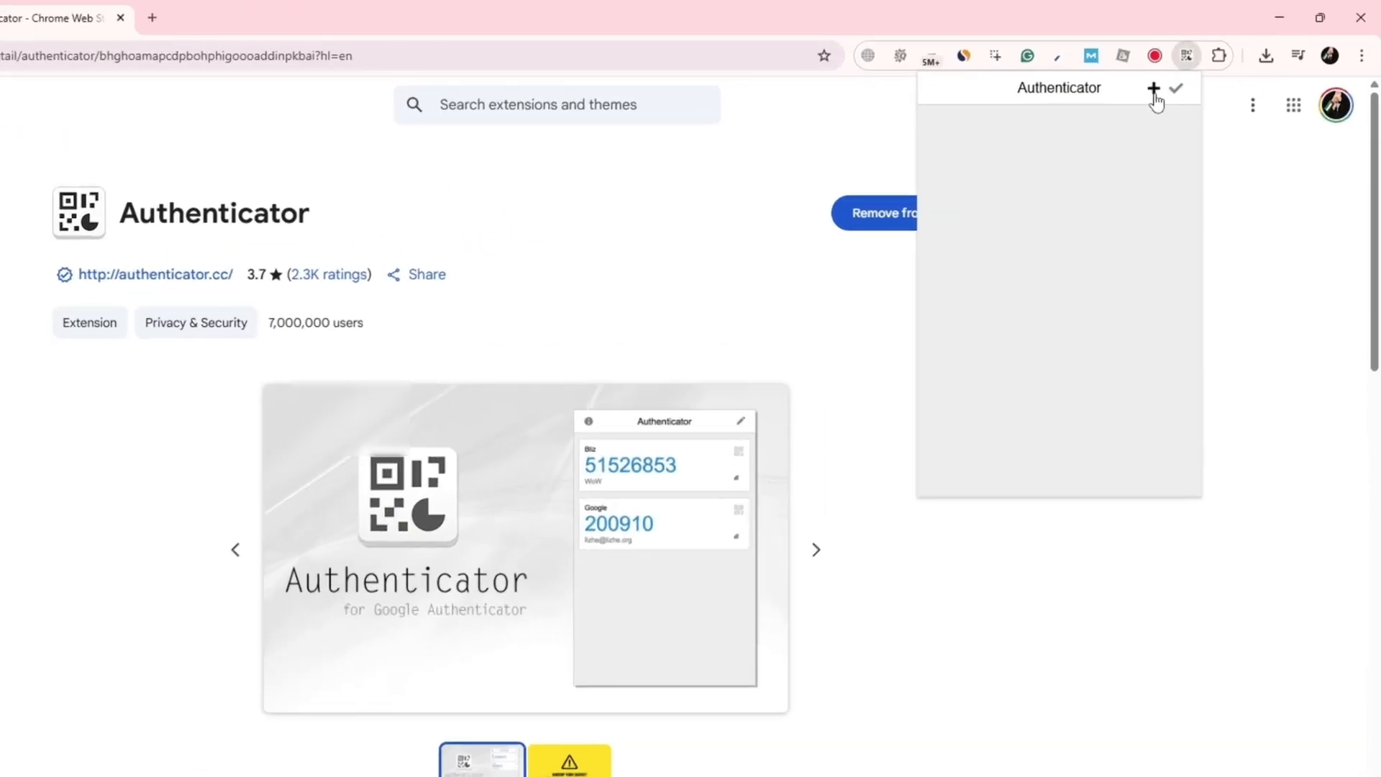
left_click(1153, 87)
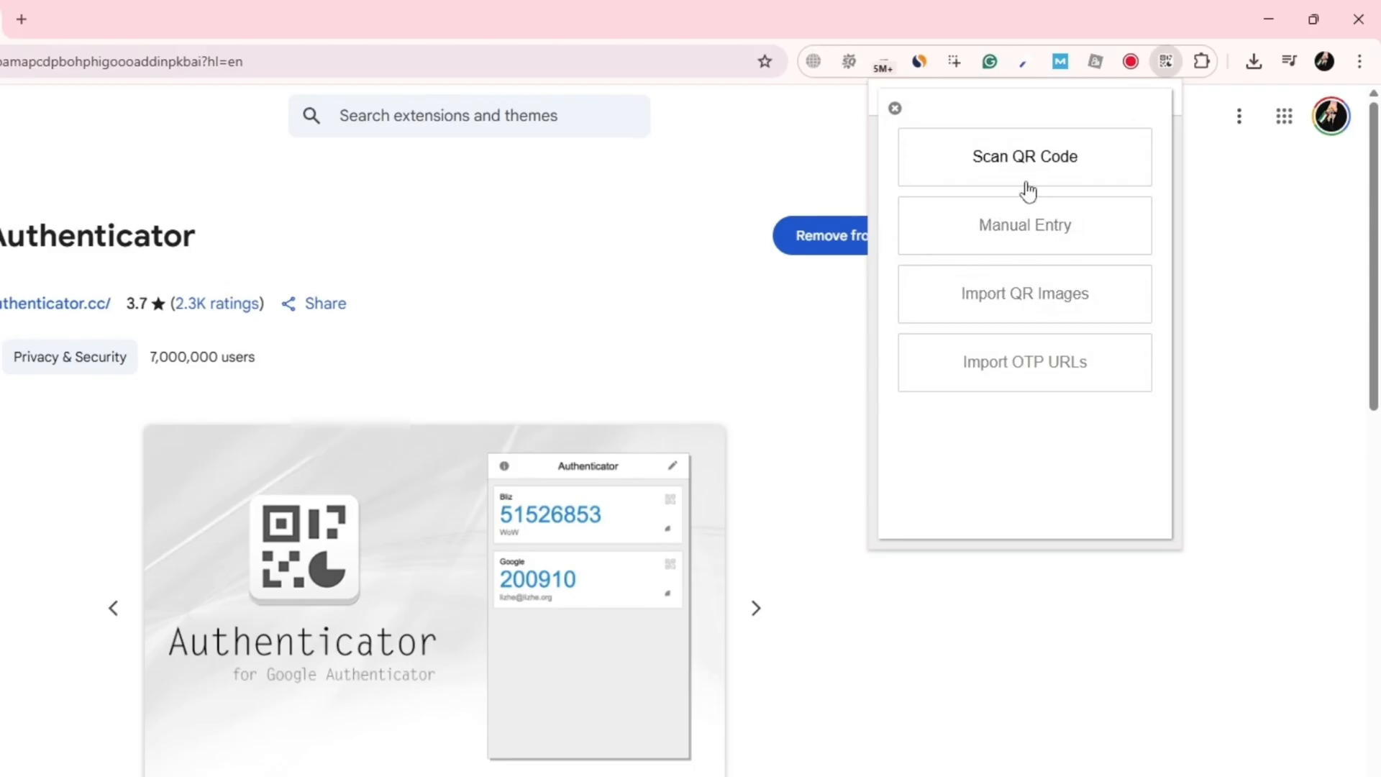
left_click(1025, 225)
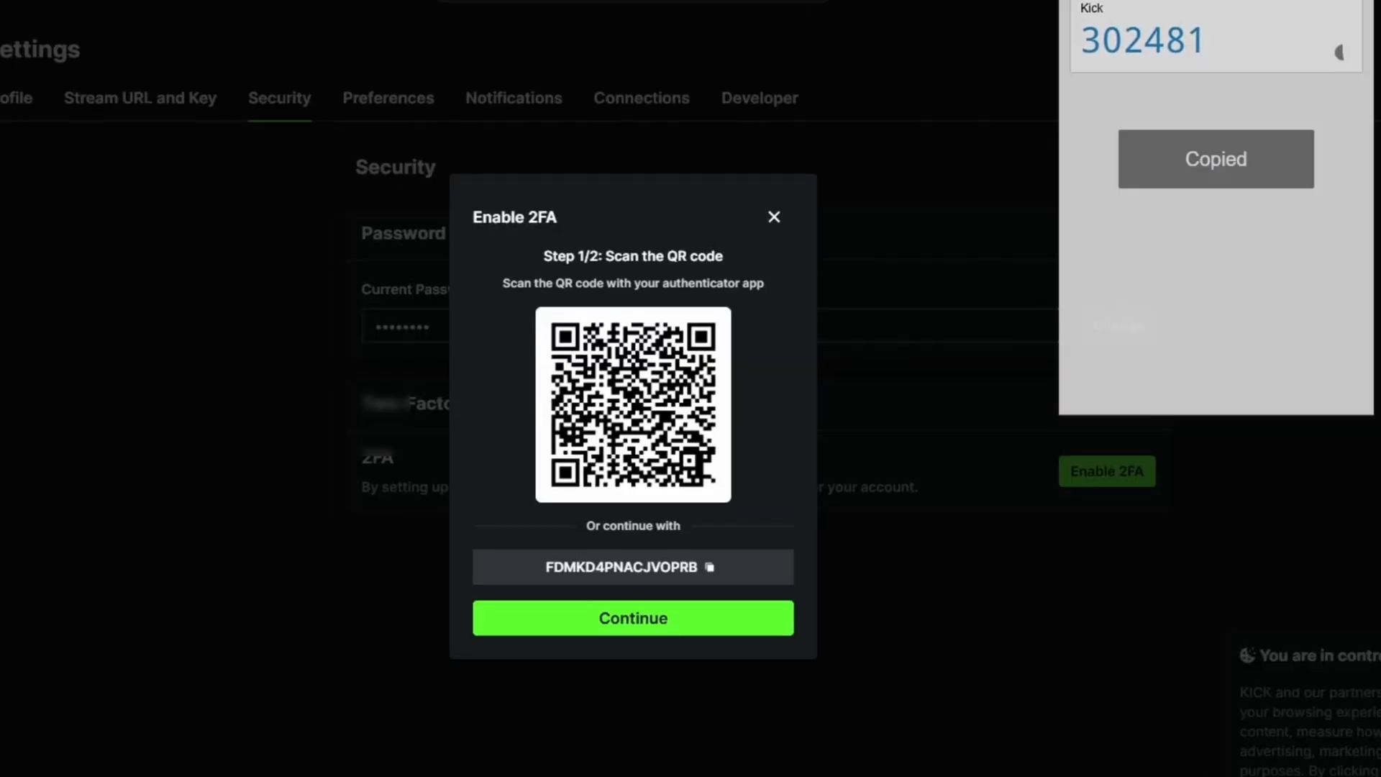
Enter the Authenticator's 6-digit code on Kick and submit it to finish enabling 2FA.
left_click(633, 618)
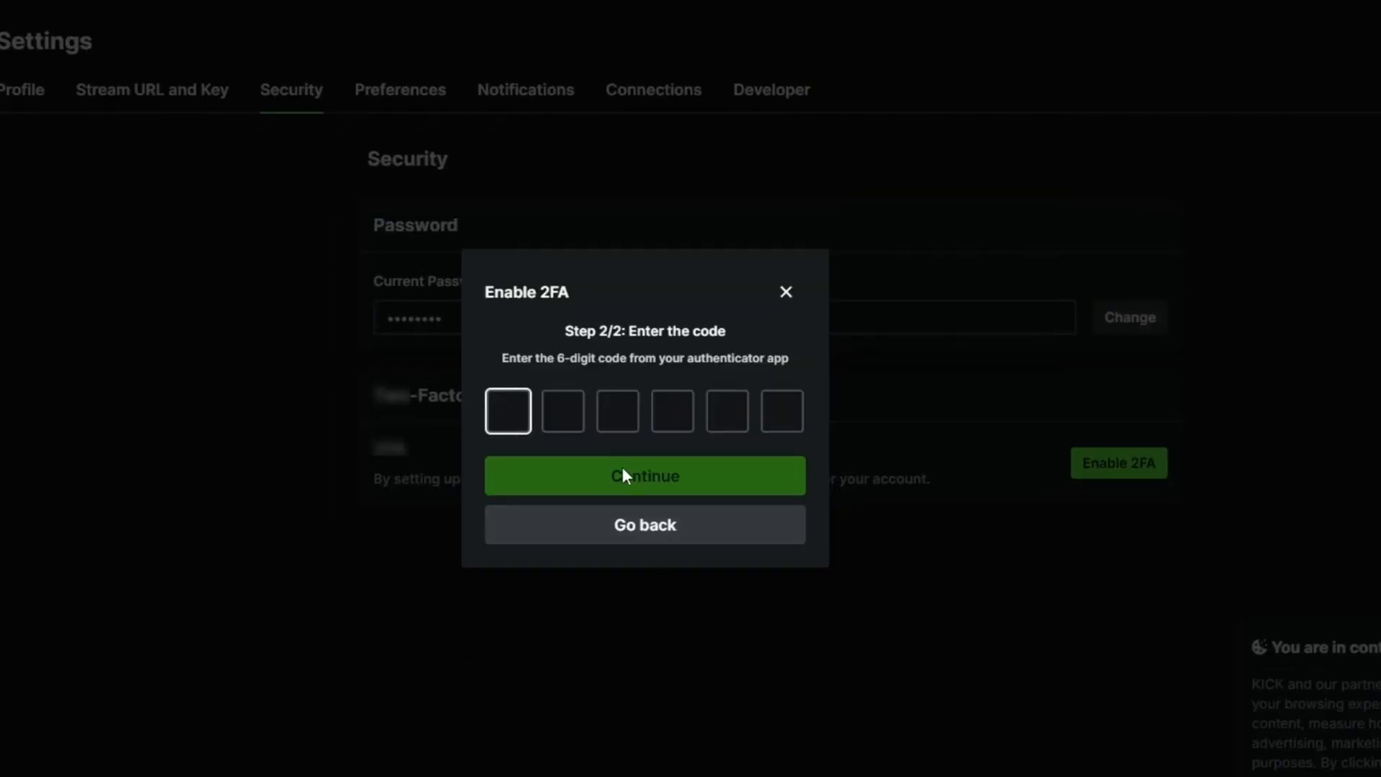
left_click(645, 476)
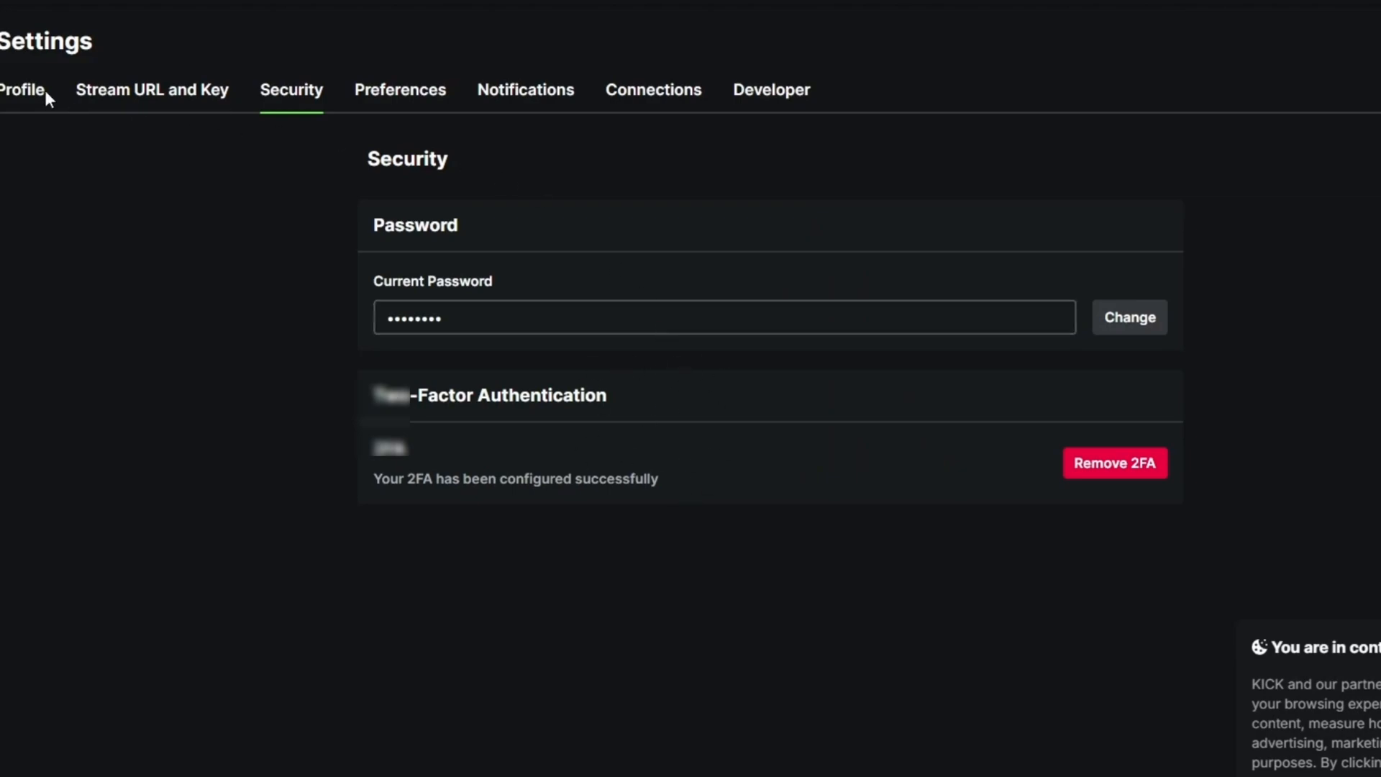
Go back to Profile settings, where the Username field is now editable.
left_click(25, 89)
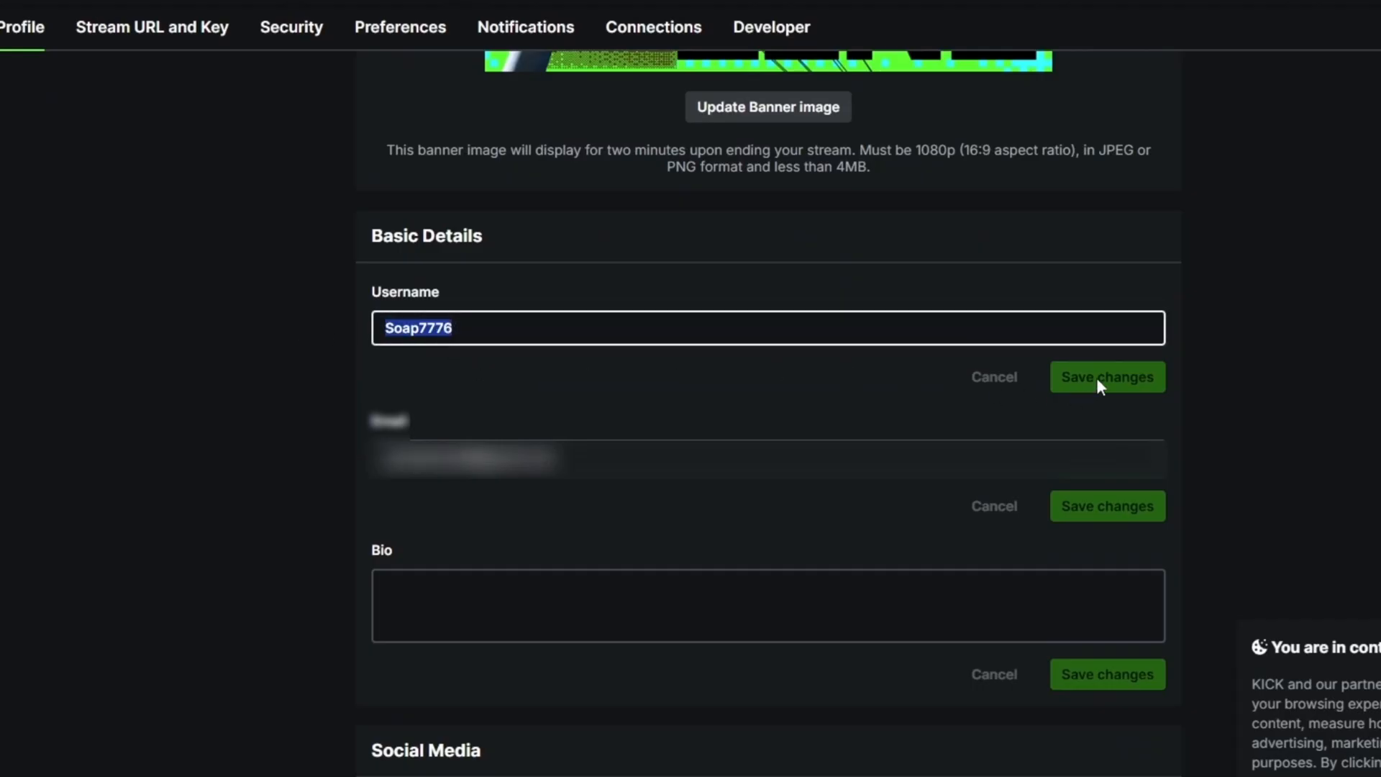
mouse_move(1121, 378)
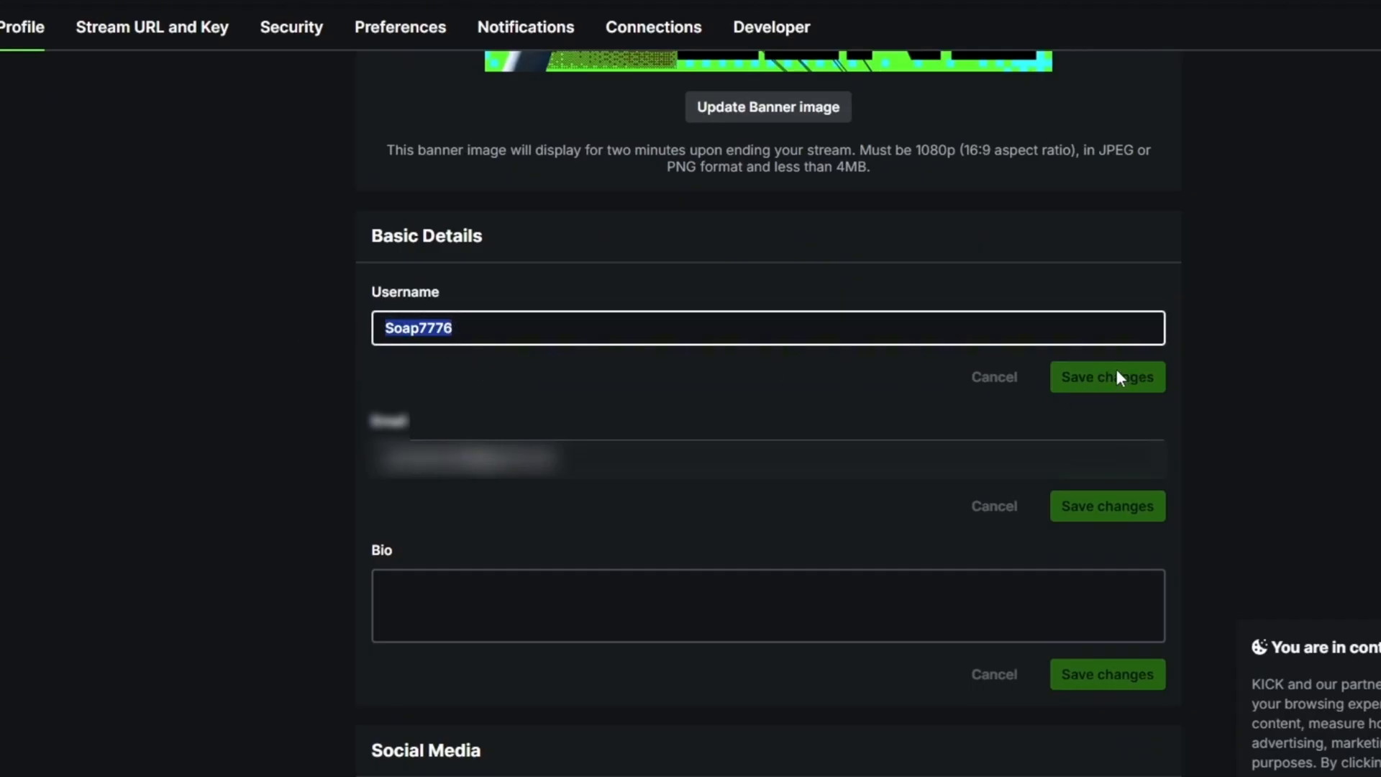